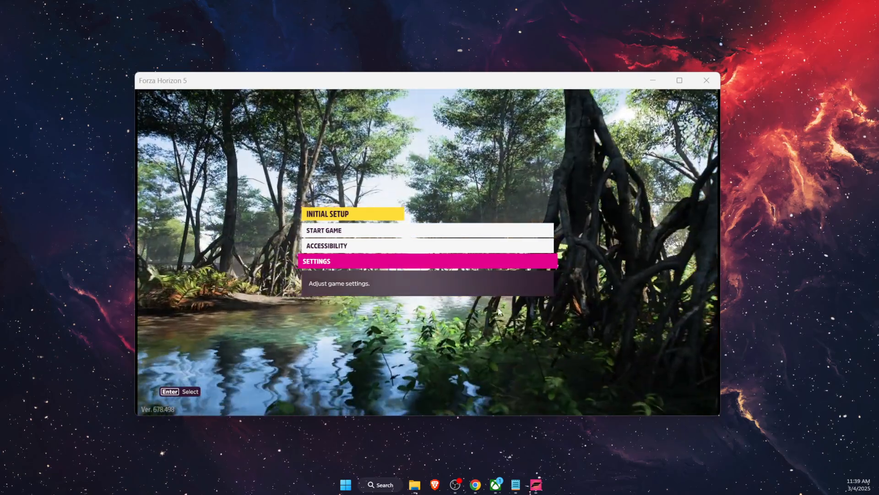
# Clear the game window and look up Forza Horizon 5's app options in Windows Search
pyautogui.click(706, 80)
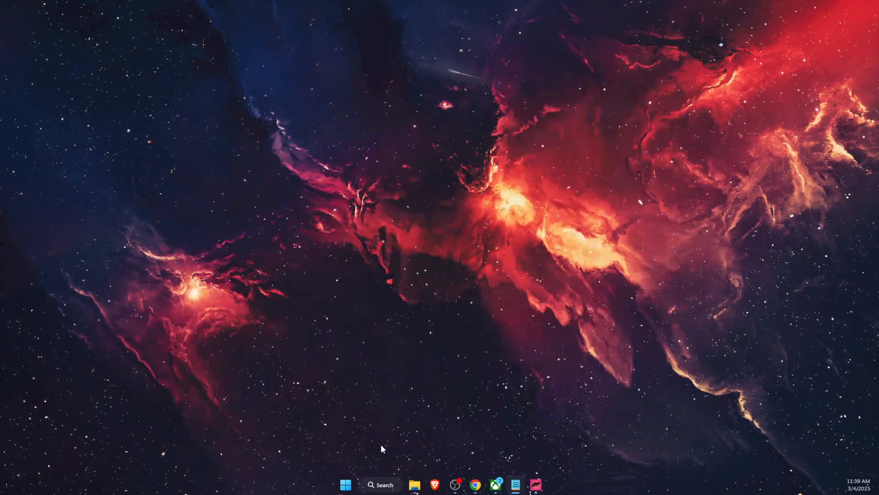
pyautogui.click(380, 484)
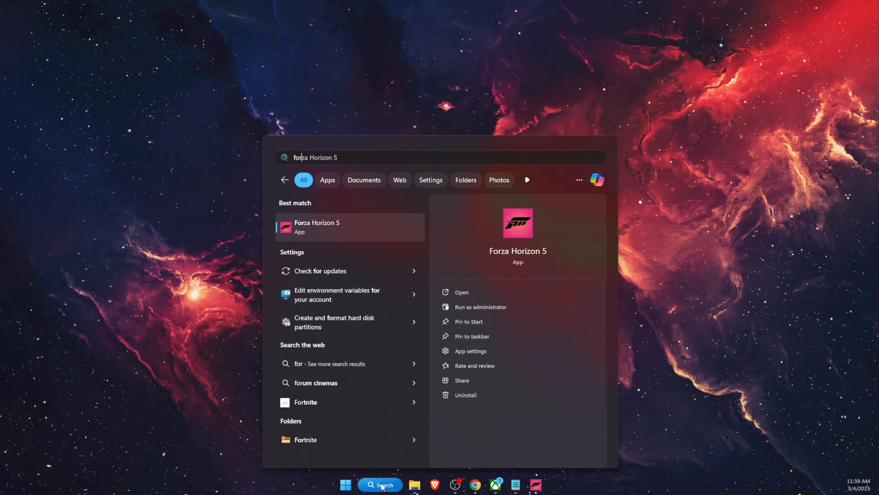
pyautogui.rightClick(347, 227)
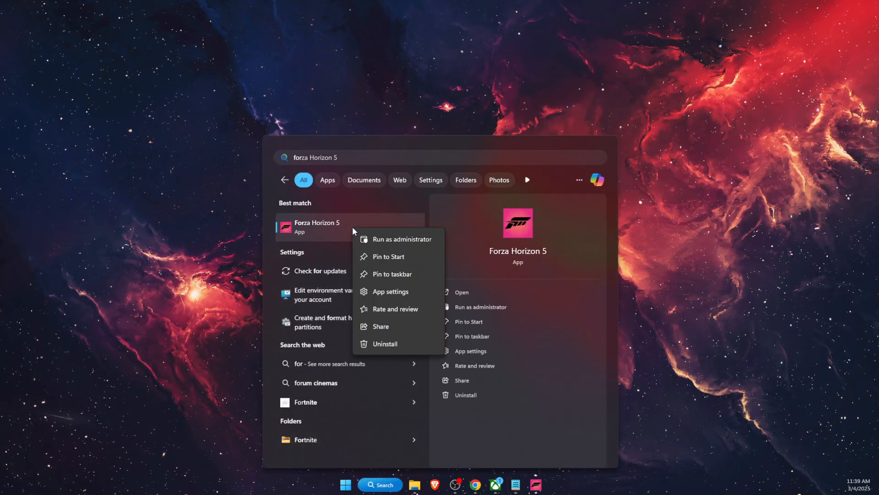
pyautogui.moveTo(398, 238)
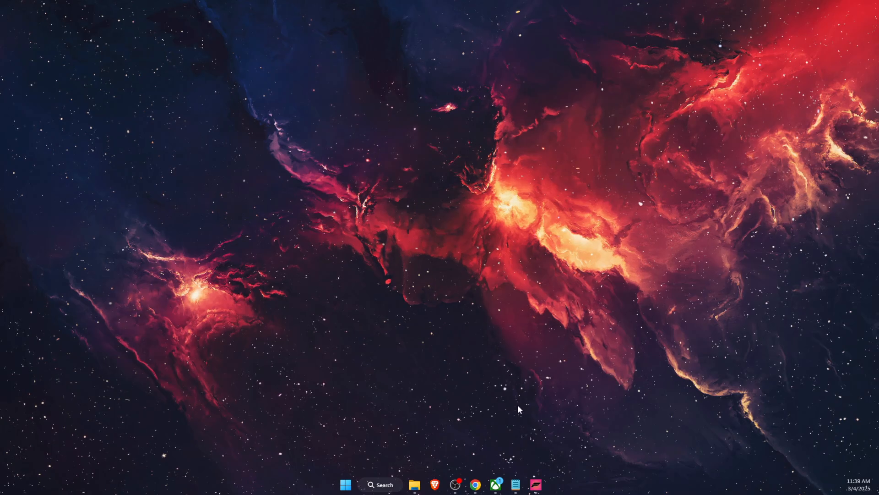
# Lower Forza Horizon 5's graphics preset from Ultra to mostly Low and adjust ray tracing quality
pyautogui.click(533, 485)
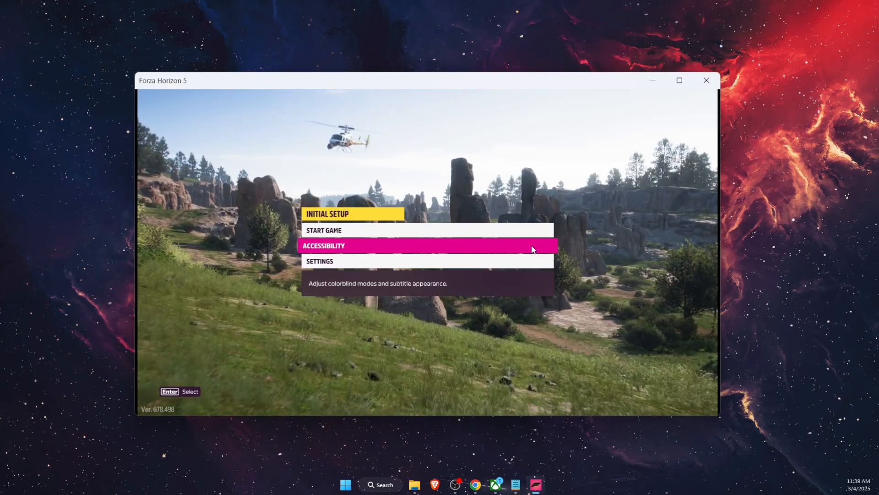
pyautogui.moveTo(535, 205)
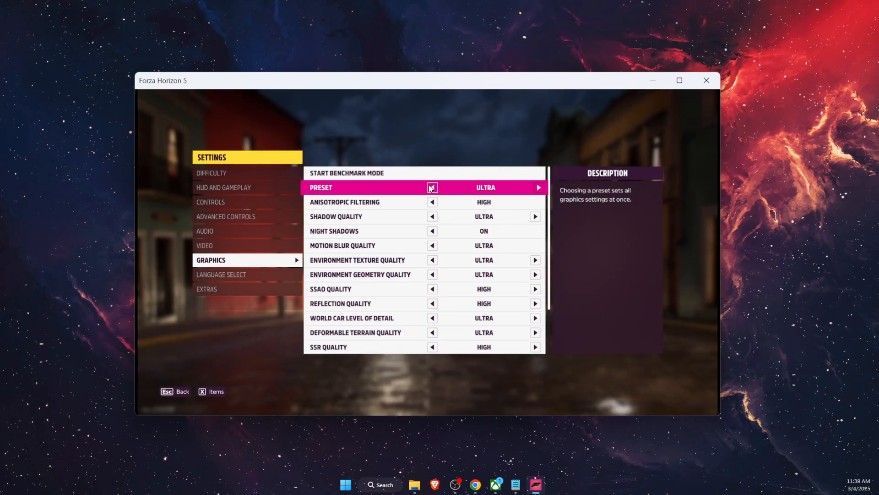
pyautogui.click(432, 187)
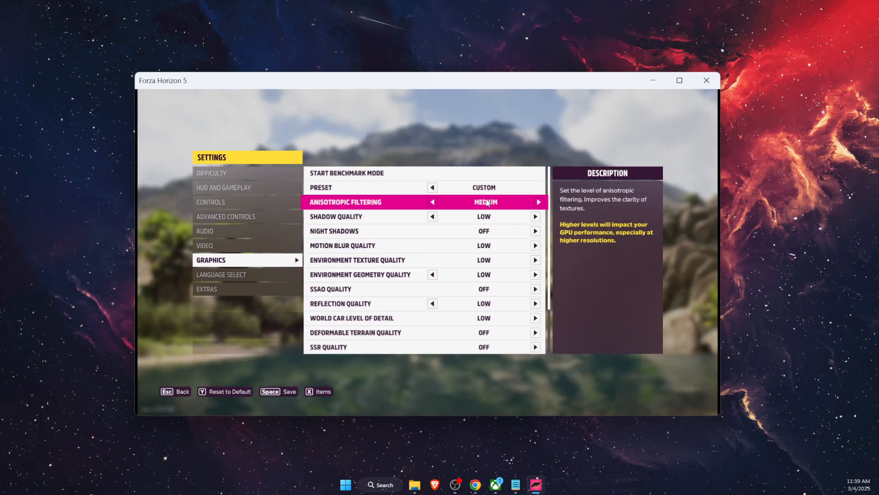
pyautogui.scroll(-3)
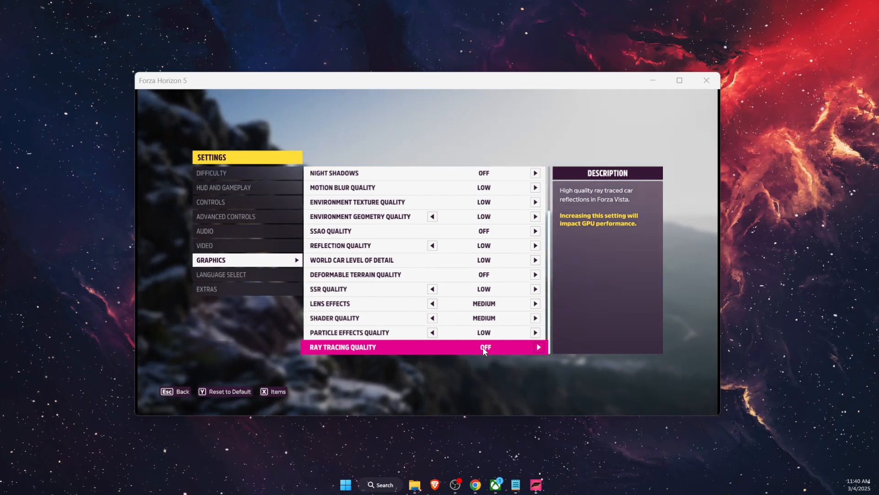
pyautogui.click(536, 347)
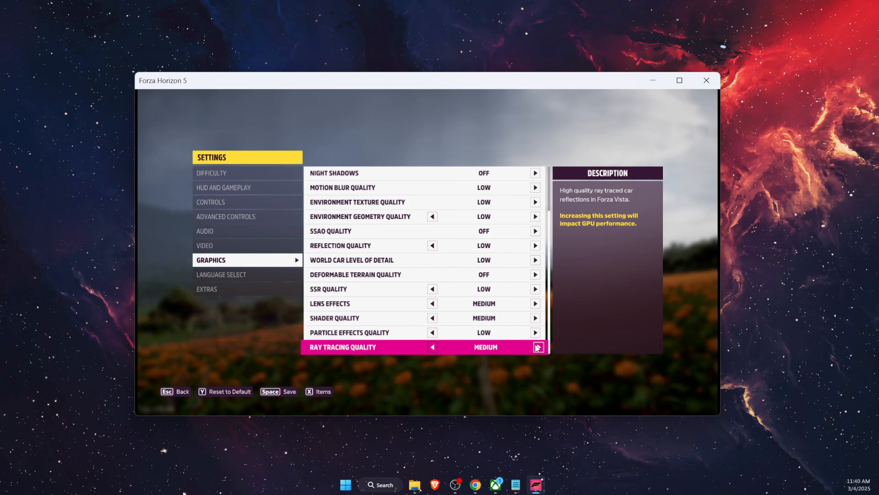
pyautogui.click(535, 347)
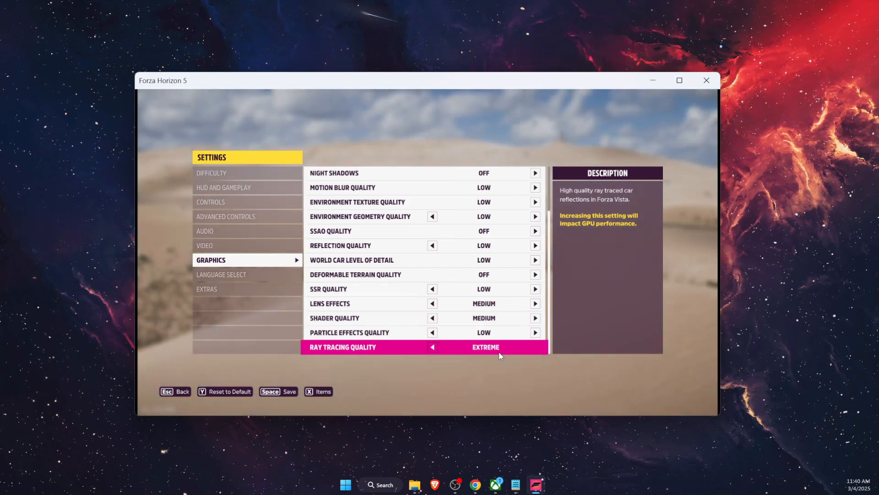
pyautogui.click(432, 347)
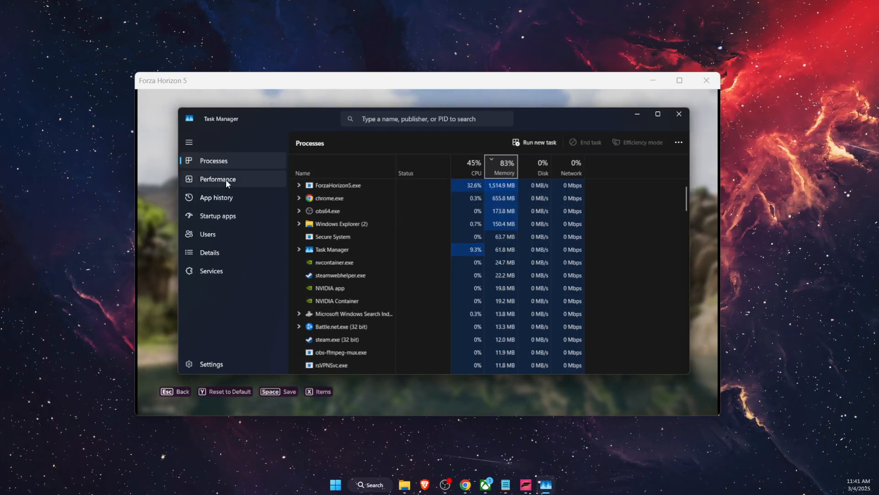
# Check CPU and memory performance, then restart Windows Explorer from the Processes list
pyautogui.click(217, 179)
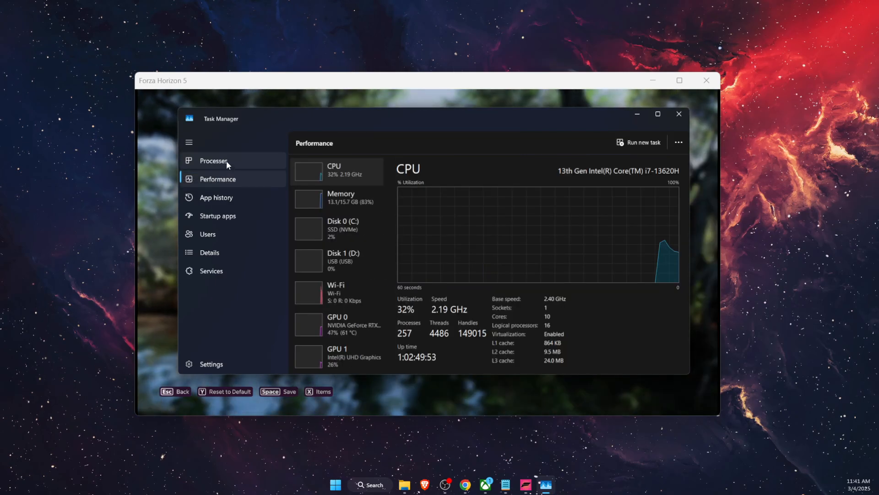
pyautogui.click(213, 160)
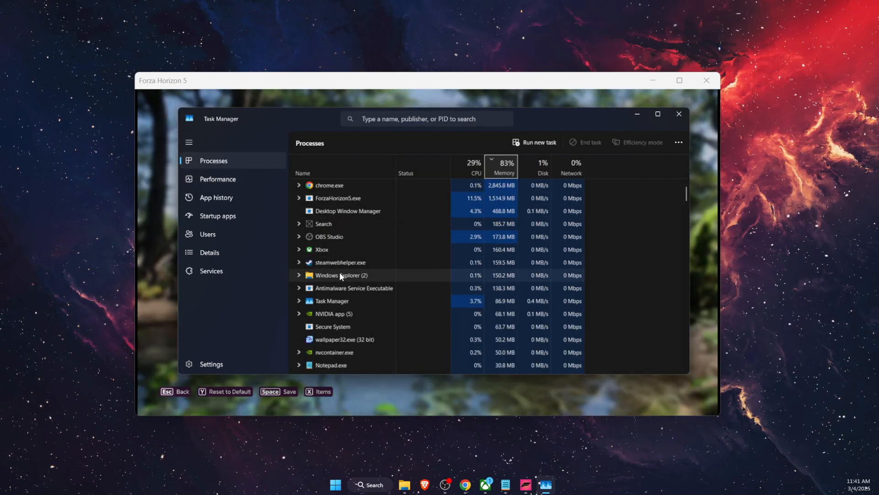
pyautogui.rightClick(336, 275)
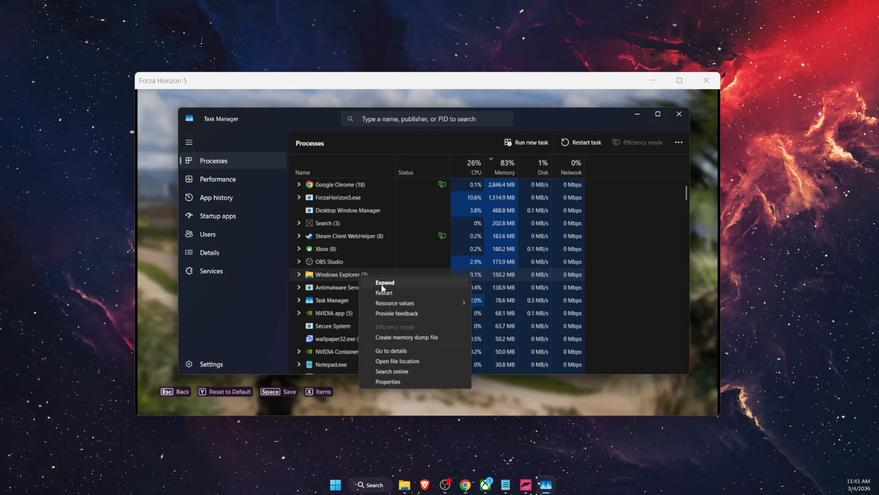
pyautogui.moveTo(408, 296)
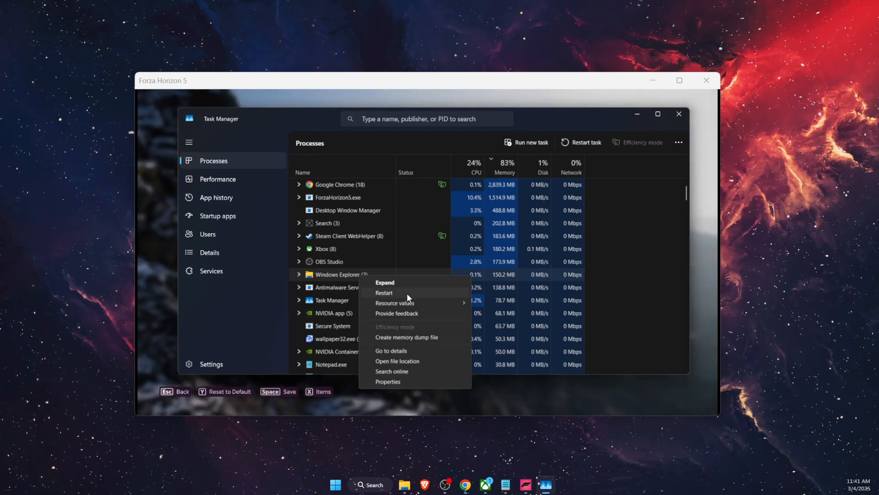
pyautogui.moveTo(464, 420)
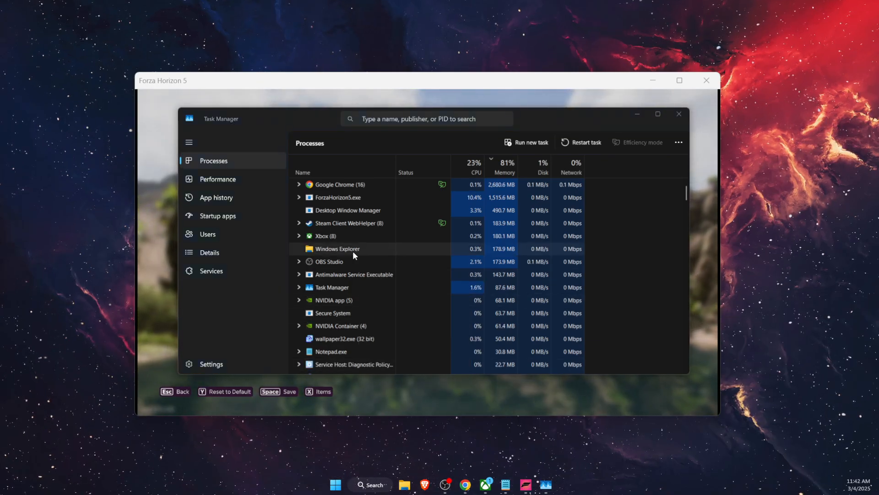
# Bring up the priority options for explorer.exe in the Details list
pyautogui.click(209, 252)
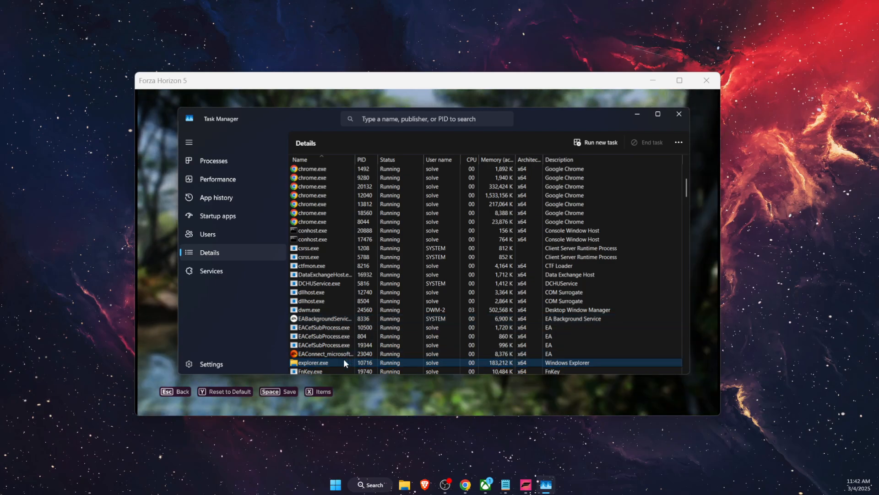
pyautogui.rightClick(311, 362)
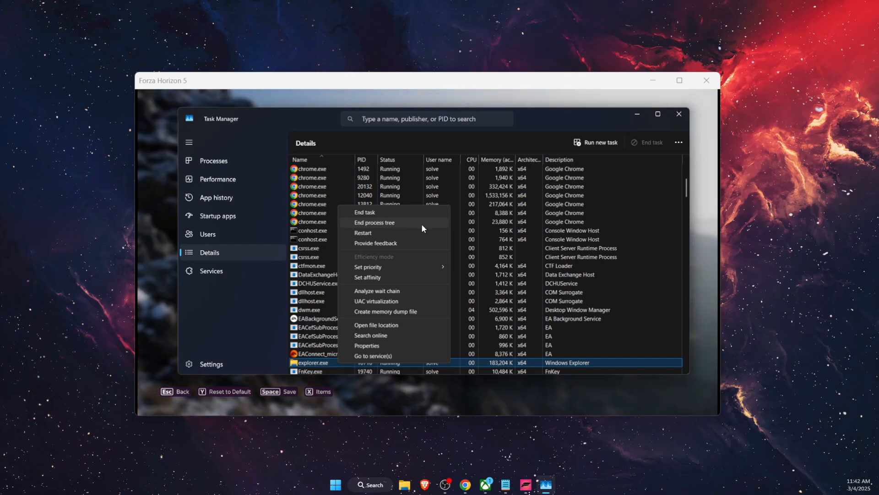
pyautogui.moveTo(387, 215)
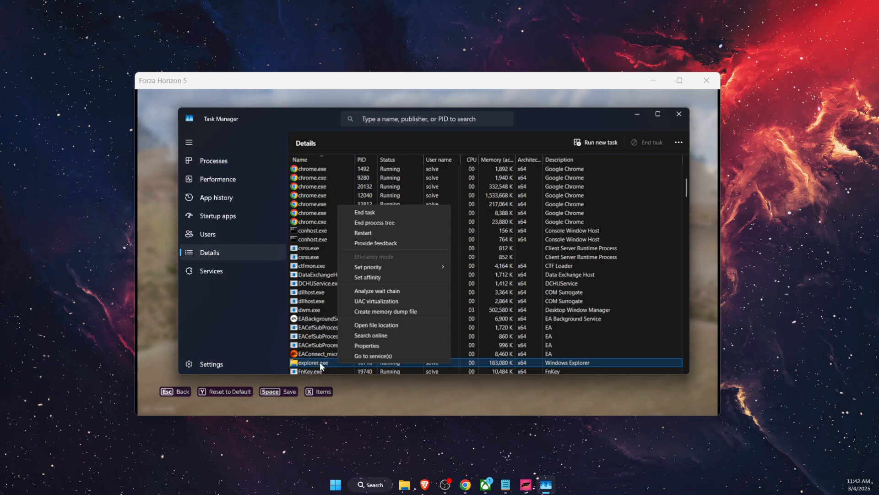
pyautogui.click(610, 125)
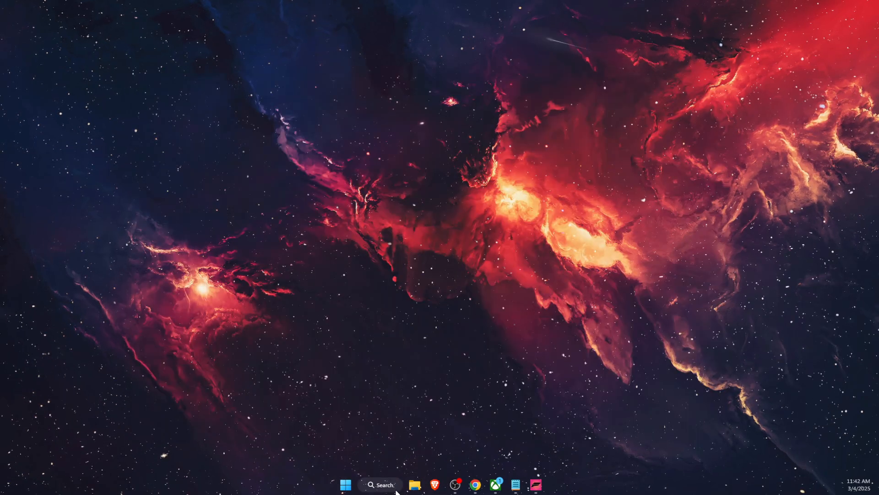
pyautogui.write('virus & threat protection')
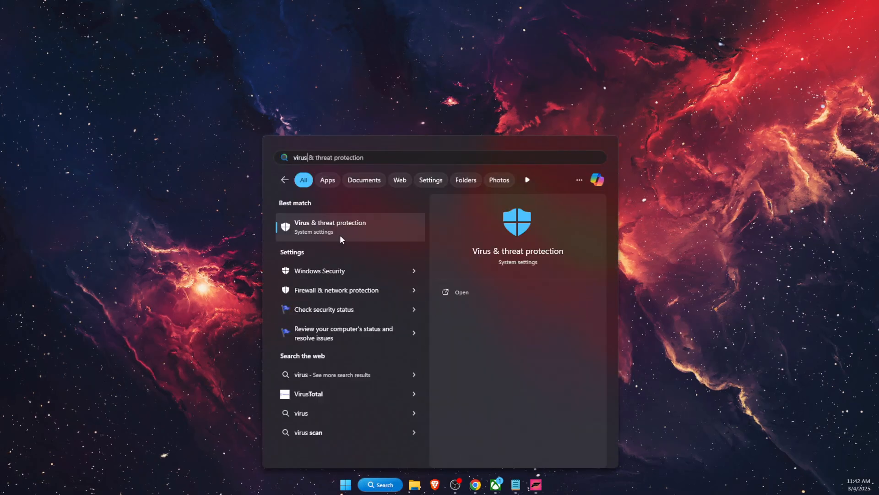
pyautogui.click(330, 227)
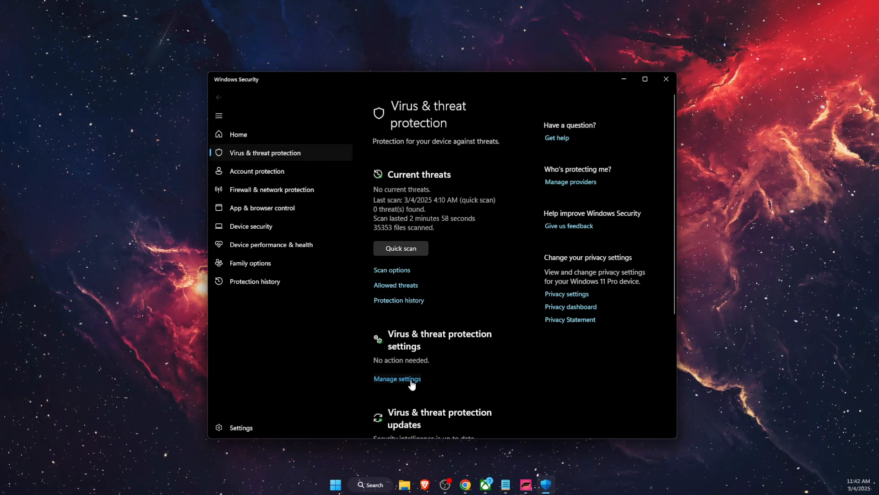
pyautogui.click(397, 379)
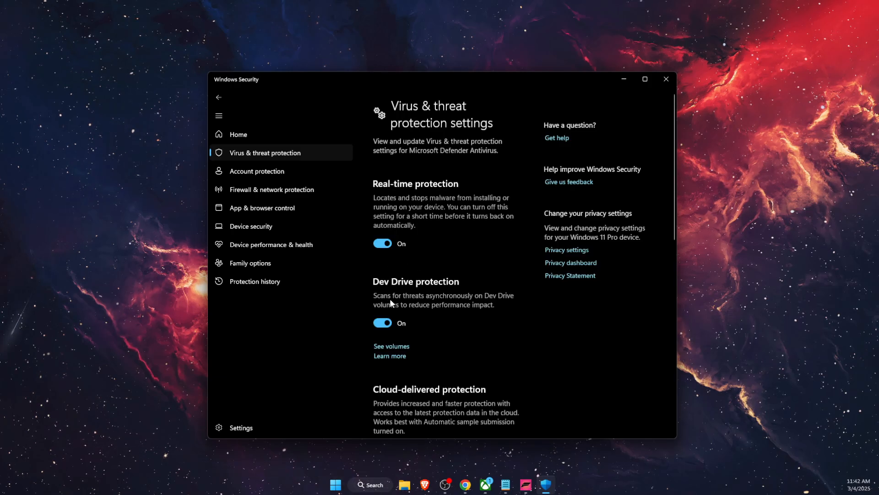
pyautogui.moveTo(407, 260)
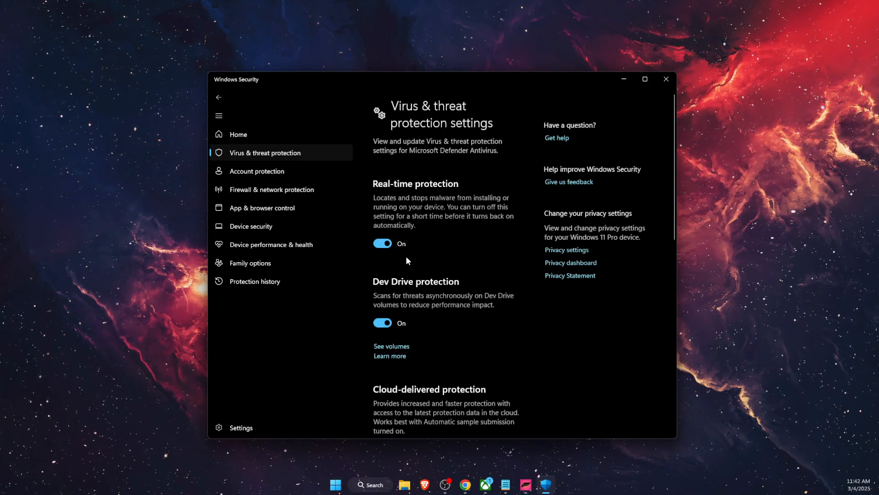
pyautogui.scroll(-3)
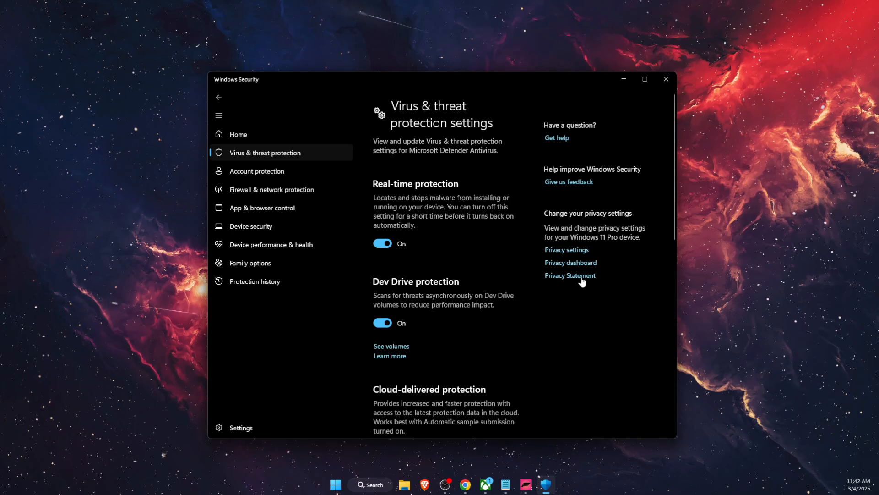
pyautogui.click(665, 79)
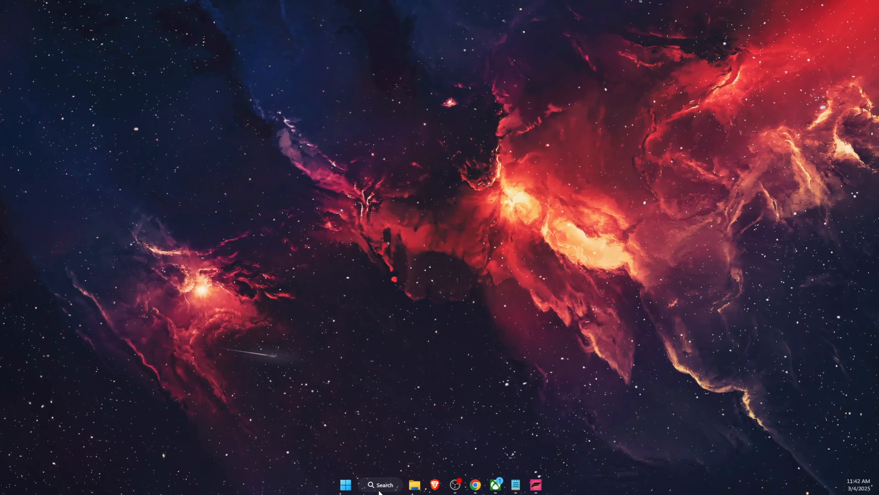
# Filter installed apps by 'for' and reach Forza Horizon 5's advanced options with Repair
pyautogui.write('instal')
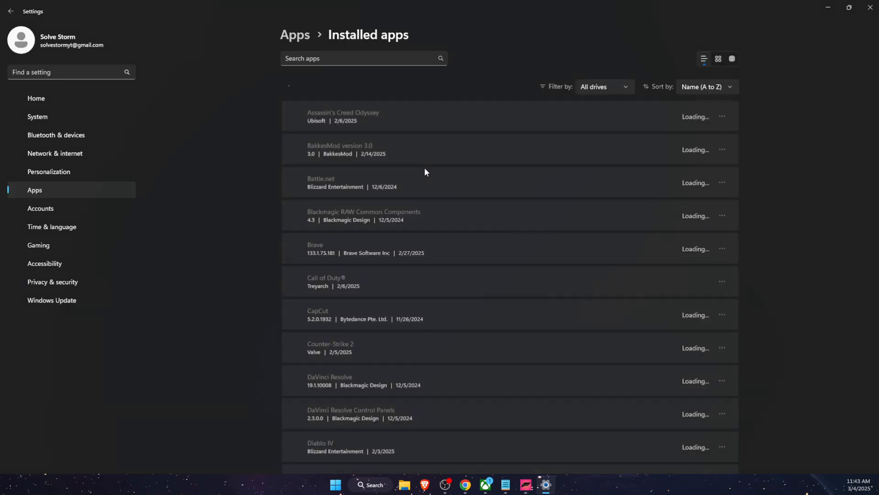
pyautogui.write('for')
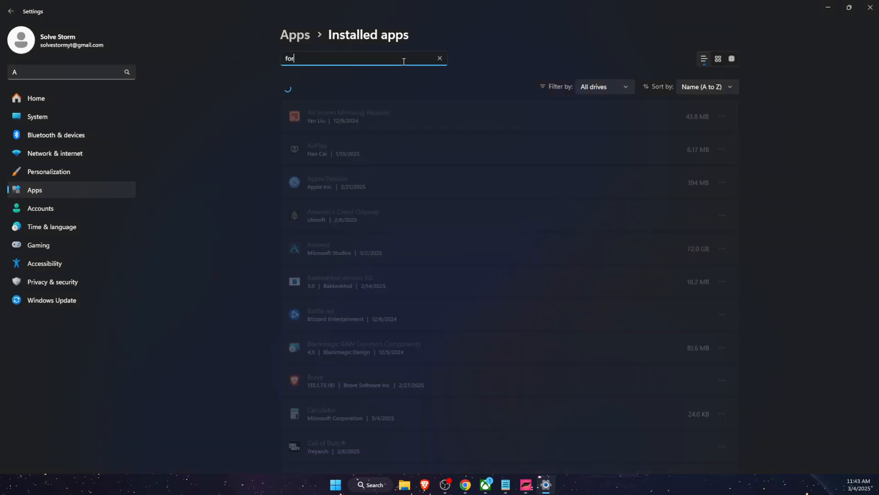
pyautogui.click(722, 117)
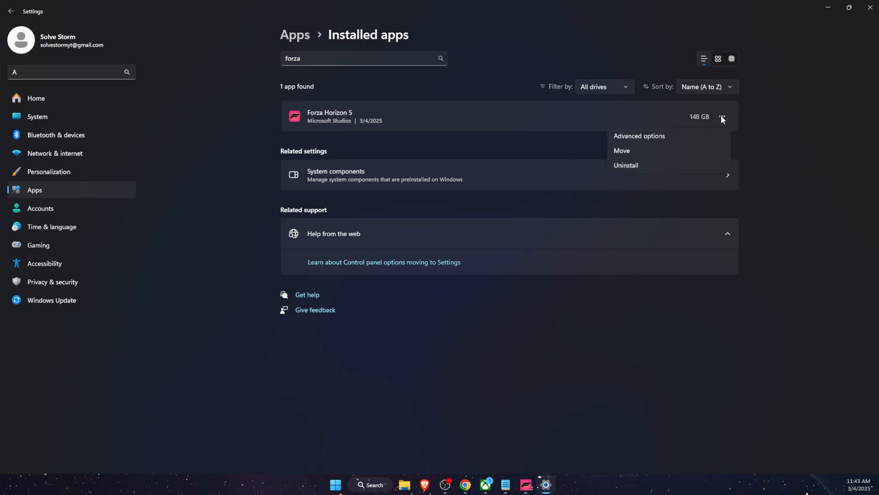
pyautogui.click(639, 136)
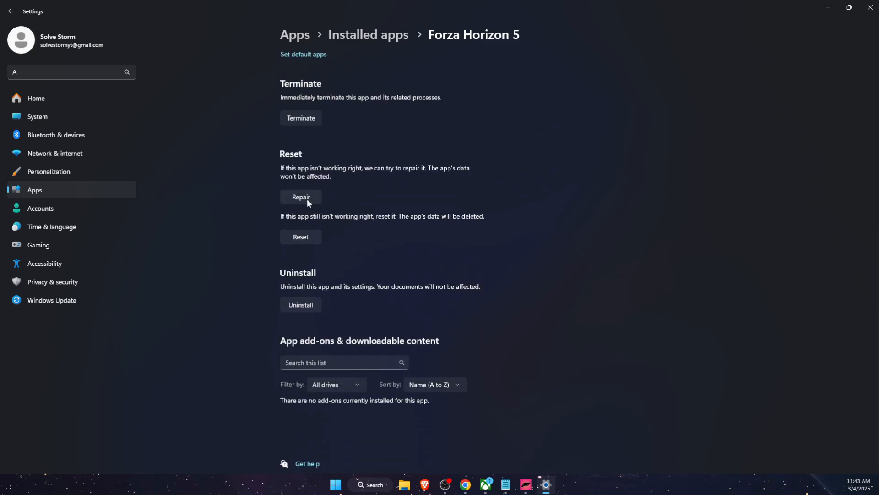
pyautogui.moveTo(508, 253)
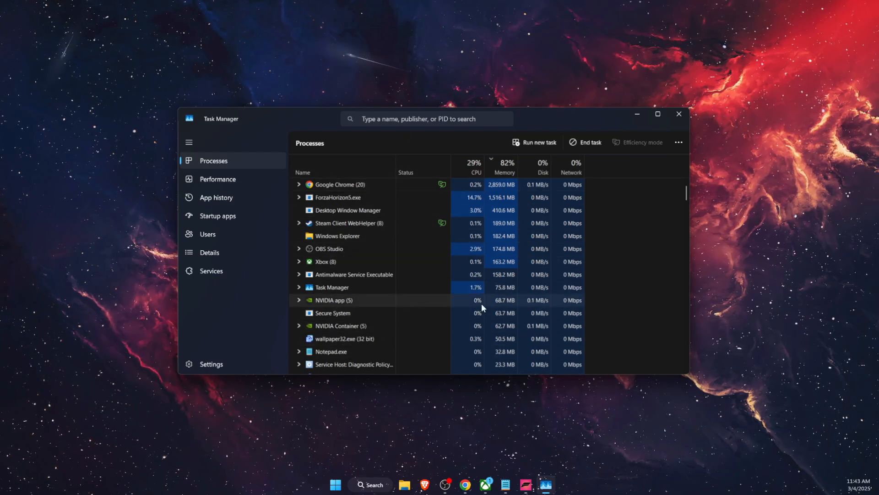
pyautogui.moveTo(247, 215)
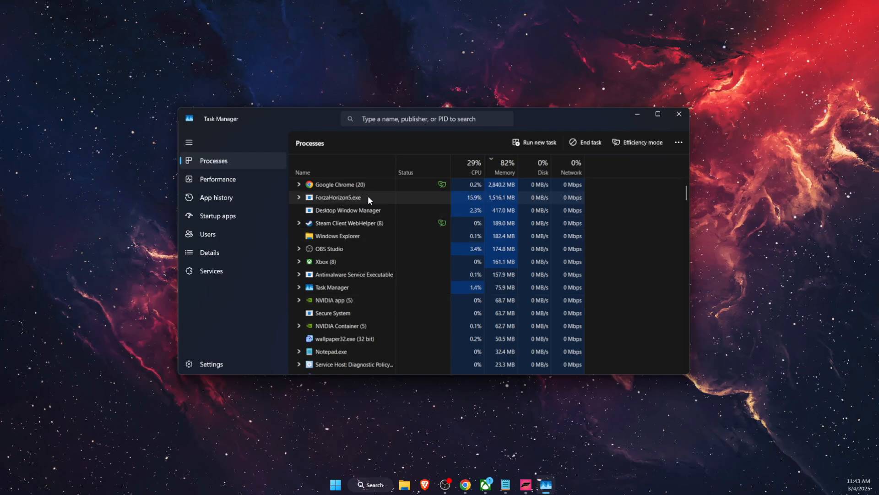
# Locate ForzaHorizon5.exe in Task Manager's Details list, then close Task Manager
pyautogui.rightClick(339, 196)
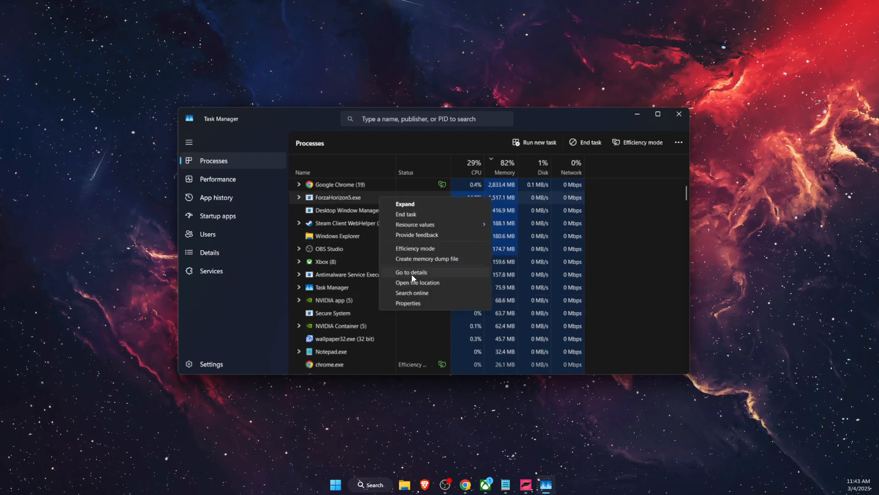
pyautogui.click(411, 272)
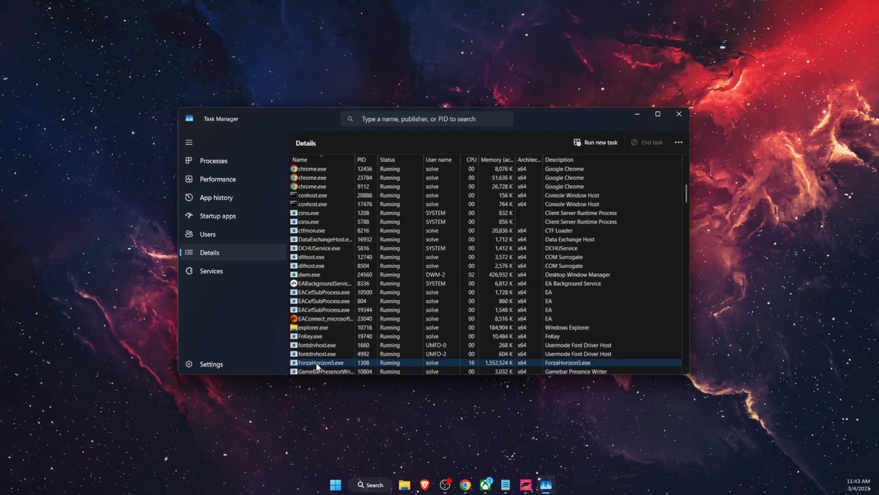
pyautogui.rightClick(322, 363)
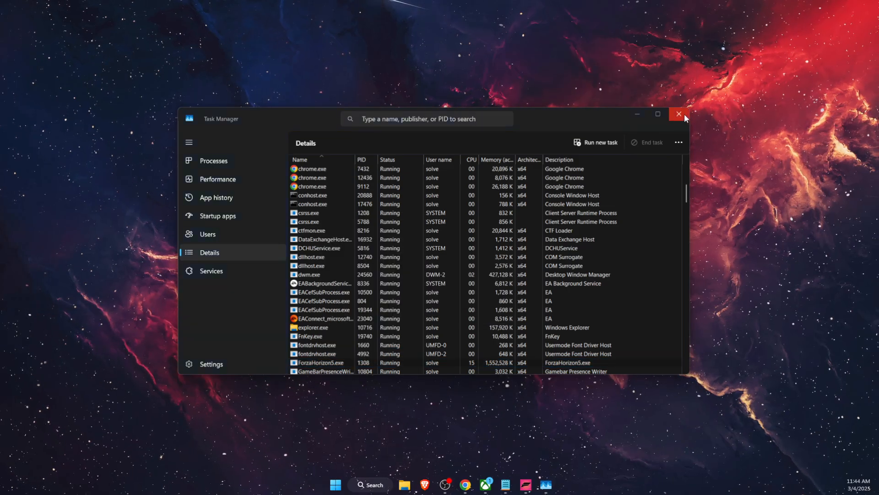
pyautogui.click(380, 484)
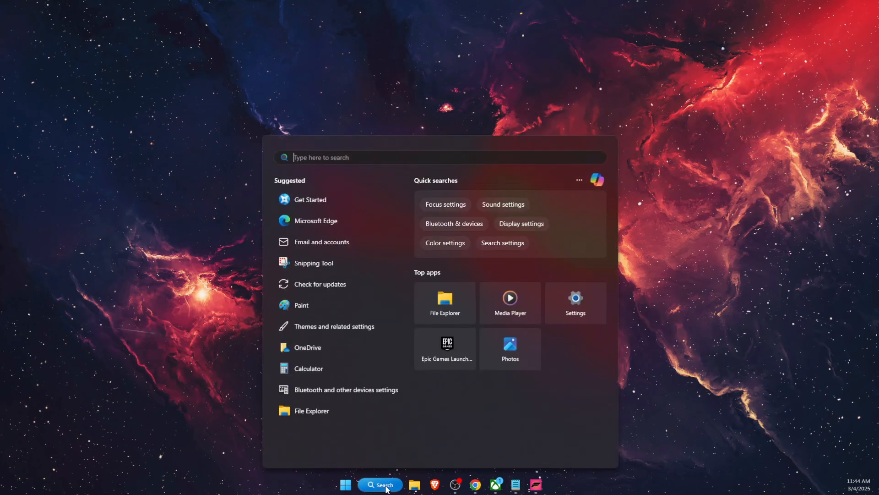
# Search 'nvidia' and show the NVIDIA app's Drivers page with the Game Ready update
pyautogui.write('nvidia')
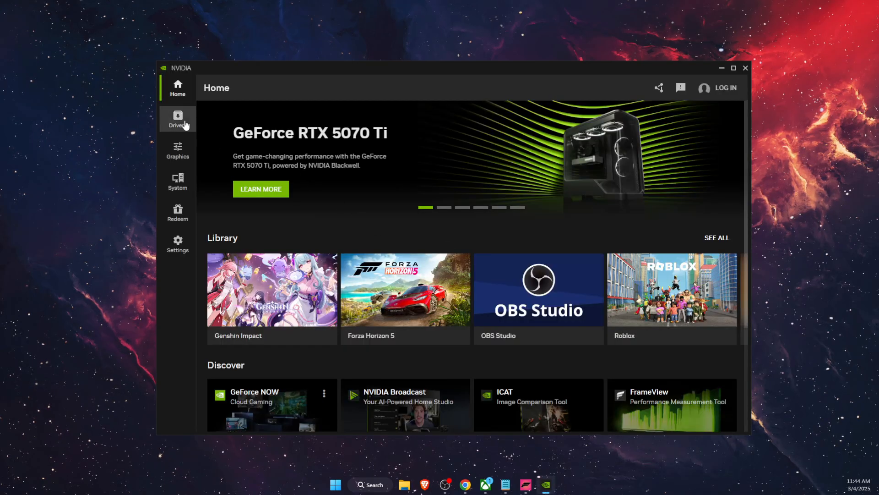
pyautogui.click(178, 117)
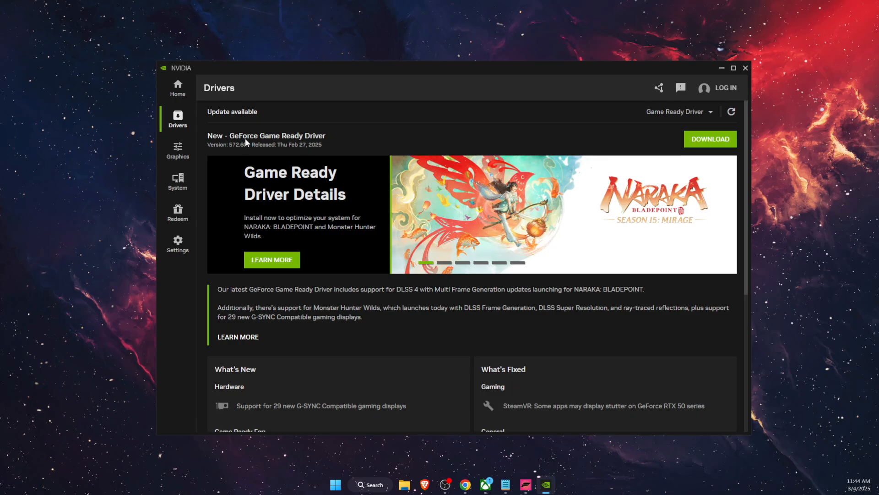
pyautogui.moveTo(711, 138)
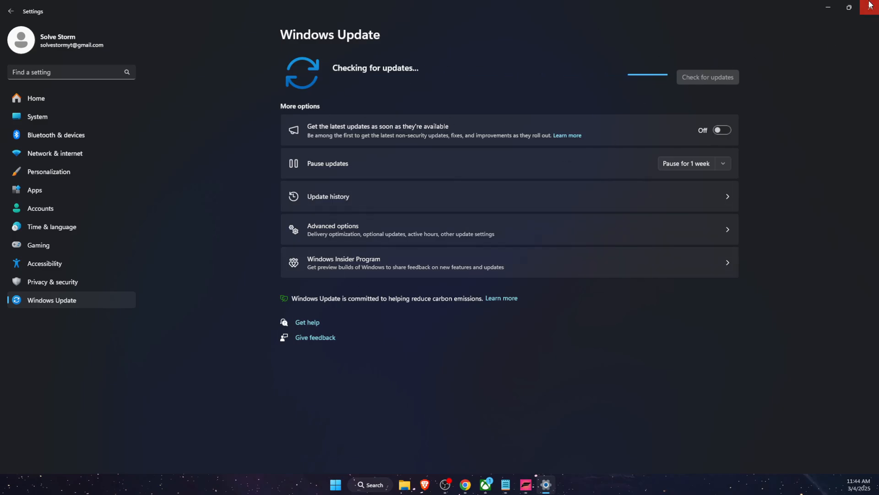
# Close the Windows Update settings after checking for updates
pyautogui.click(872, 7)
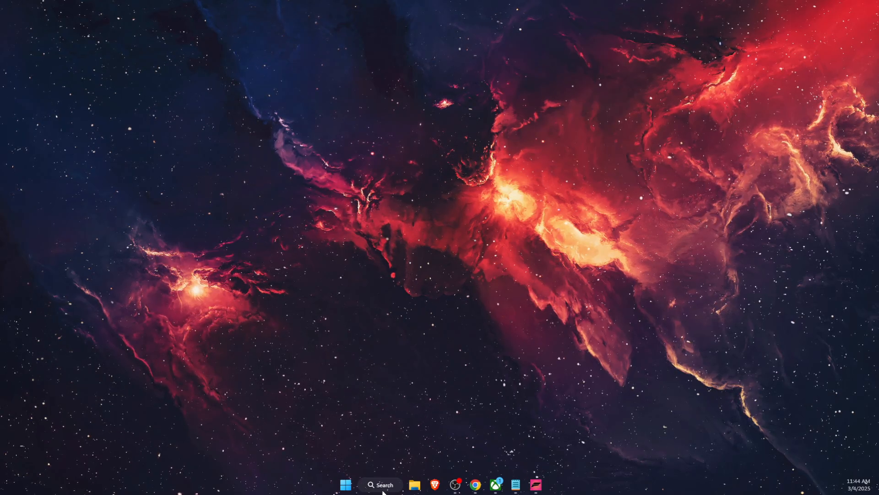
# Show Forza Horizon 5's NVIDIA graphics settings, including resolution and display mode options
pyautogui.write('nvida')
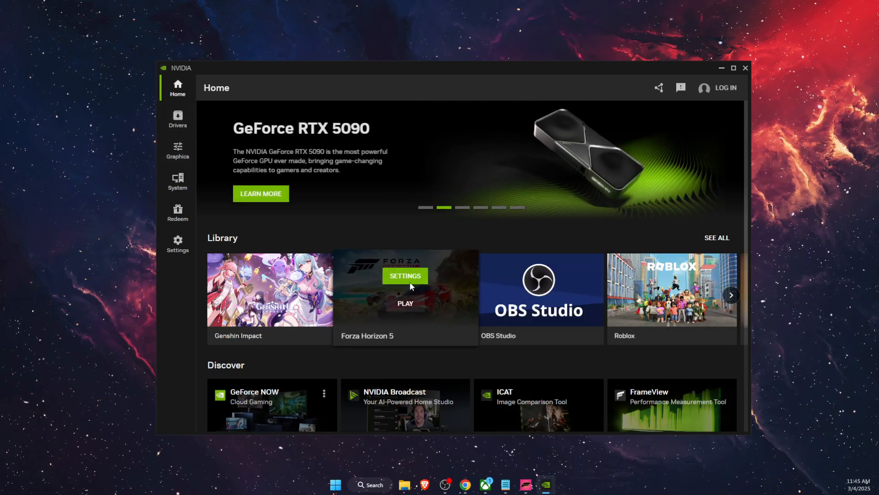
pyautogui.click(405, 275)
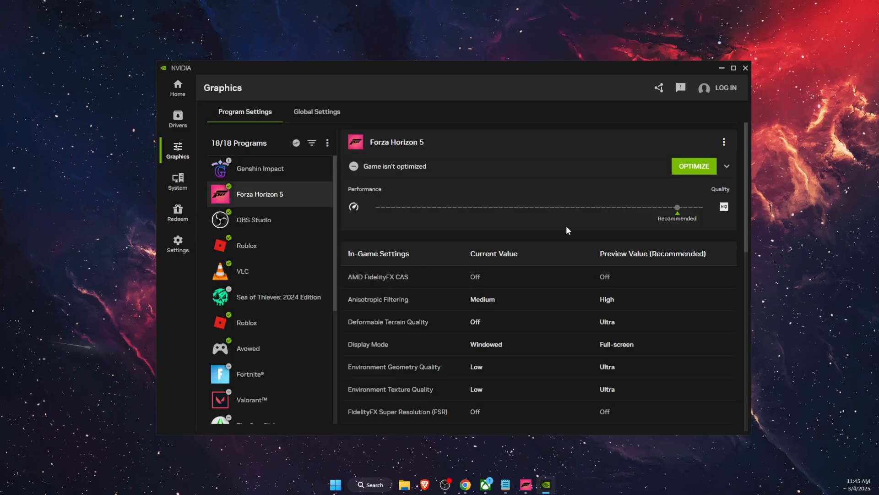
pyautogui.moveTo(616, 265)
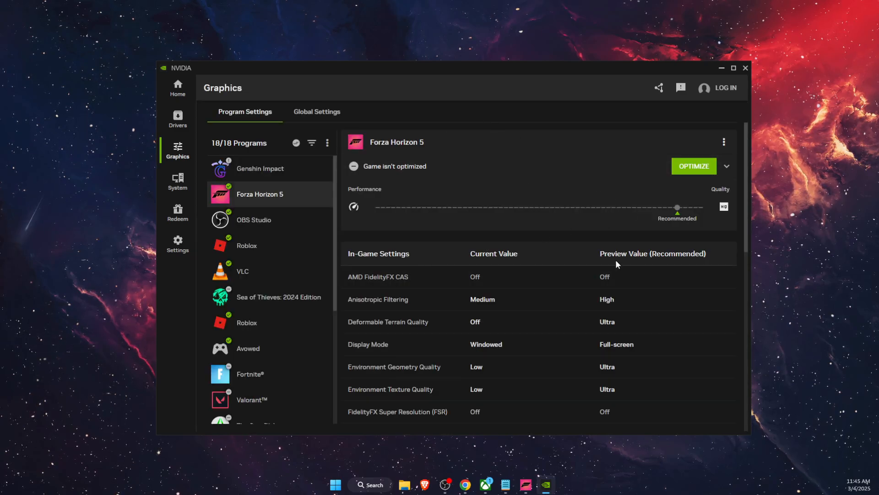
pyautogui.click(726, 166)
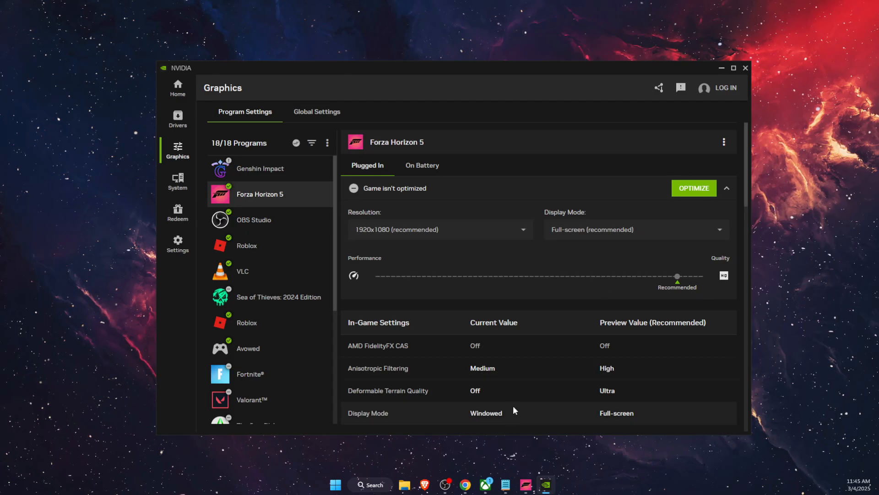
pyautogui.scroll(-3)
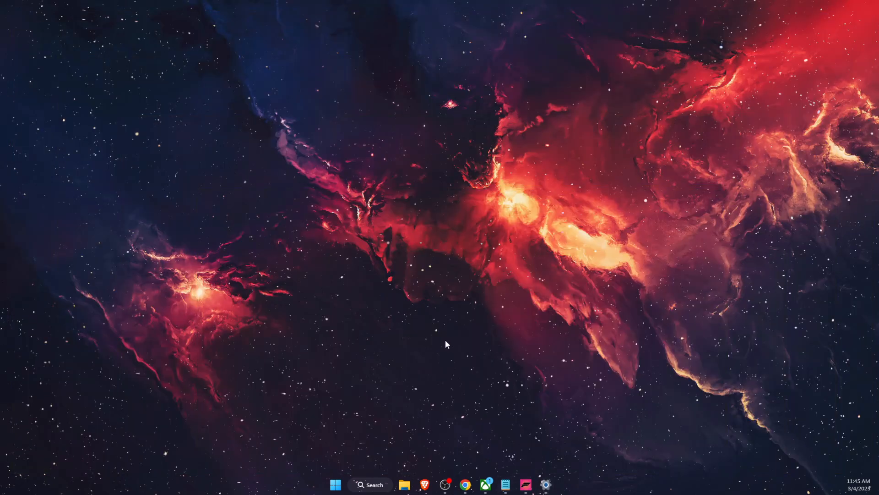
# Open Forza Horizon 5's Xbox app page and choose Manage from its more-actions menu
pyautogui.click(485, 485)
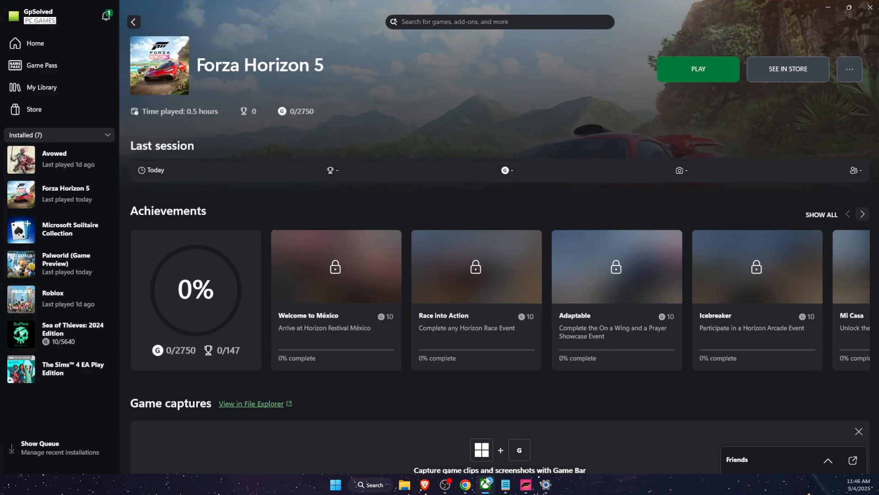
pyautogui.moveTo(625, 160)
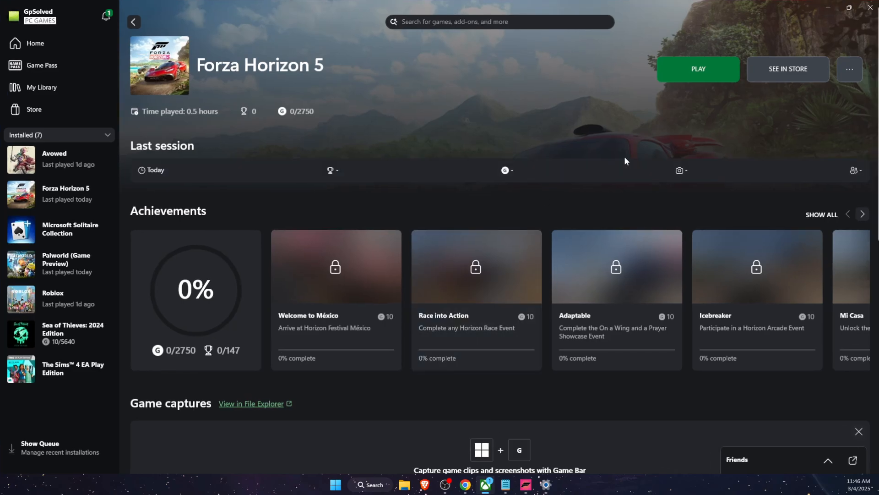
pyautogui.click(849, 69)
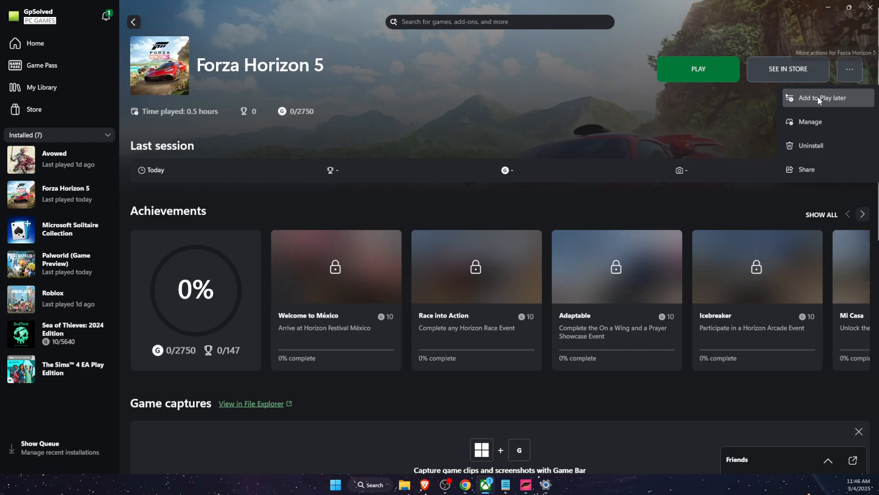
pyautogui.click(810, 122)
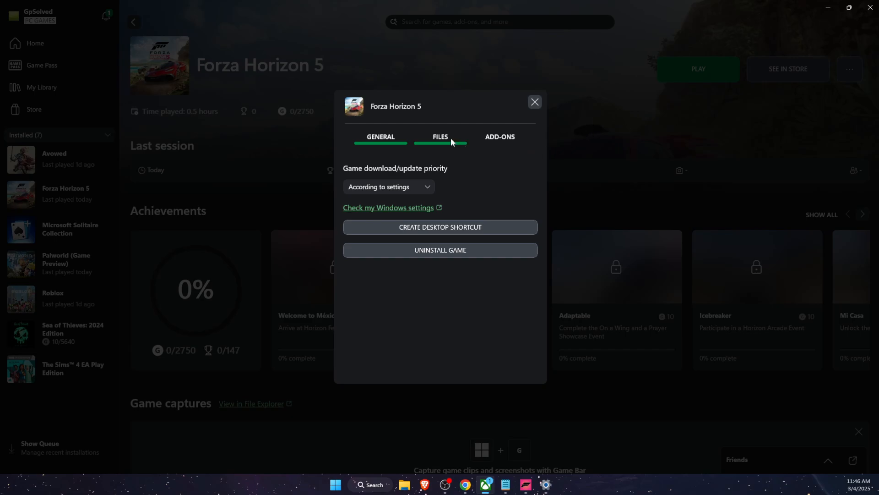
# Show Forza Horizon 5's install files with Verify and Repair, then return to the game
pyautogui.click(440, 137)
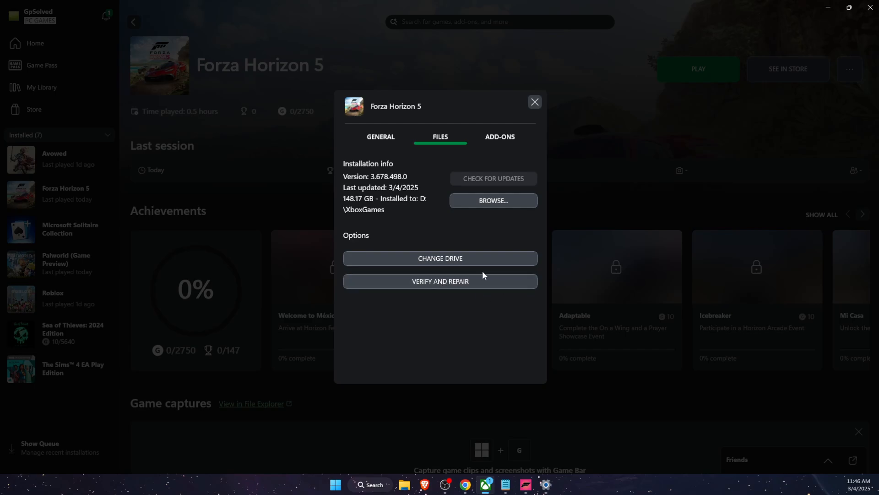
pyautogui.moveTo(428, 329)
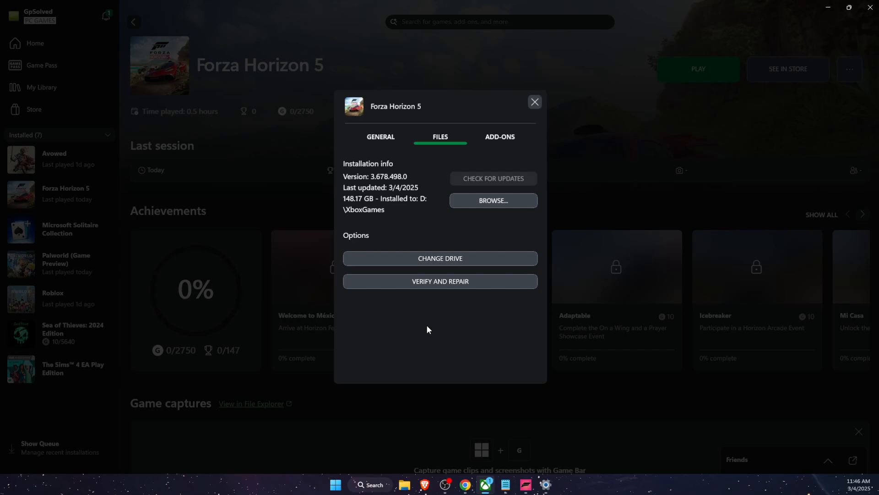
pyautogui.moveTo(487, 317)
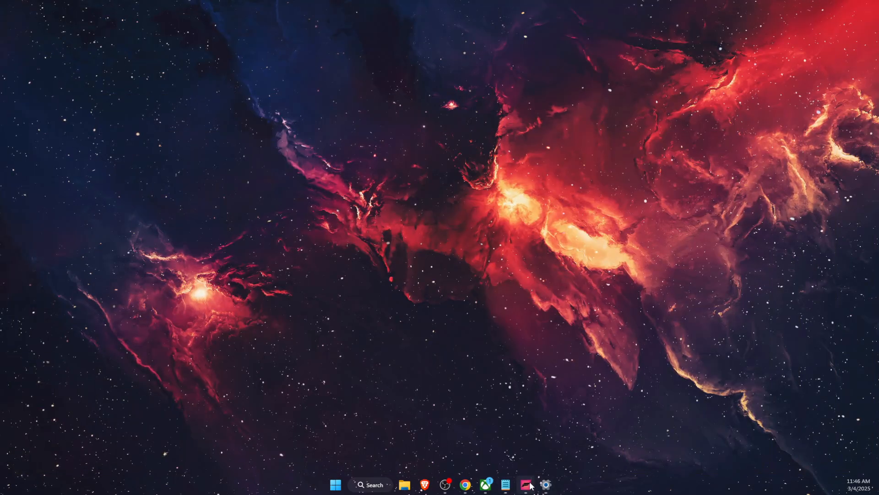
pyautogui.click(524, 484)
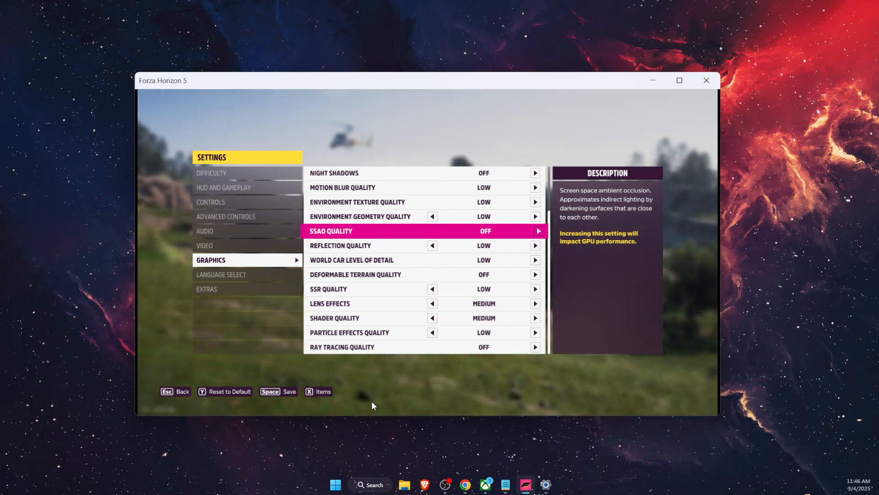